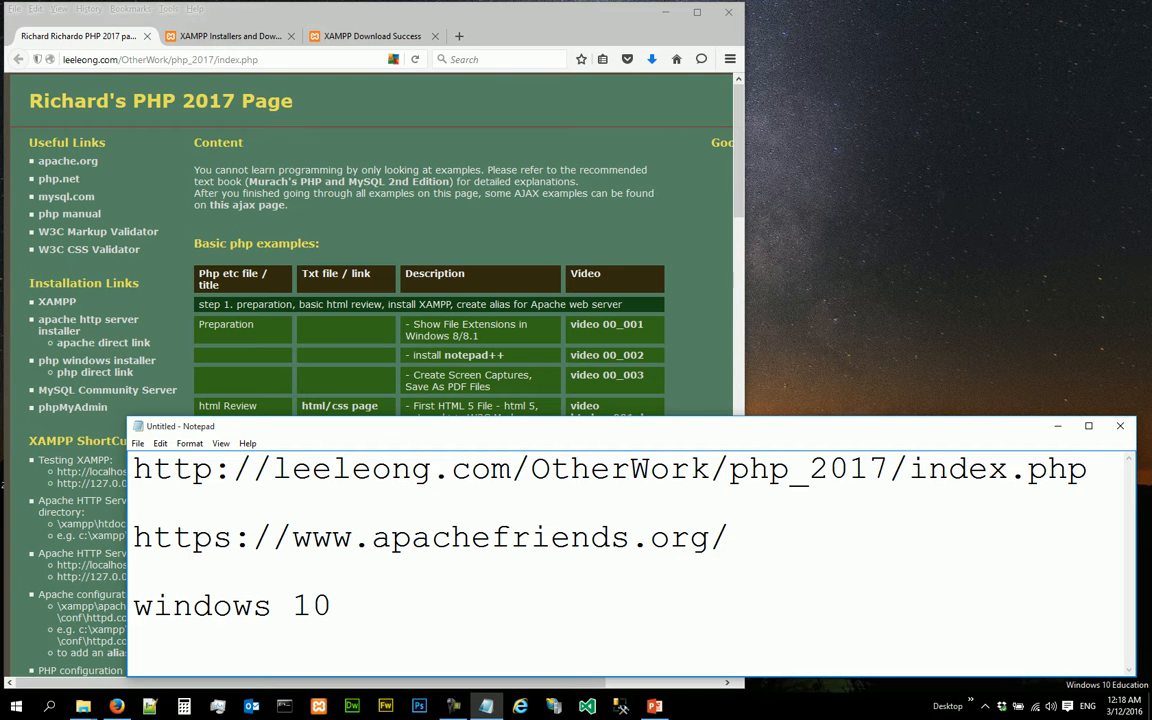
Start the XAMPP for Windows download from the Apache Friends site in Firefox.
double_click(620, 468)
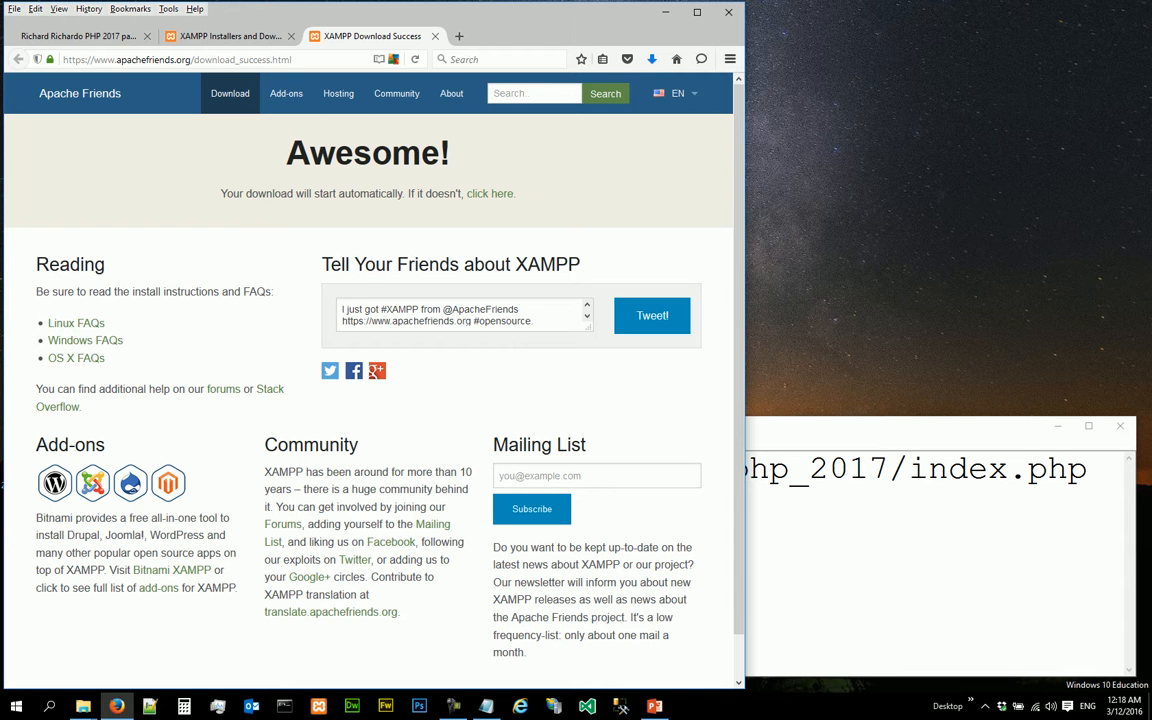
mouse_move(652, 60)
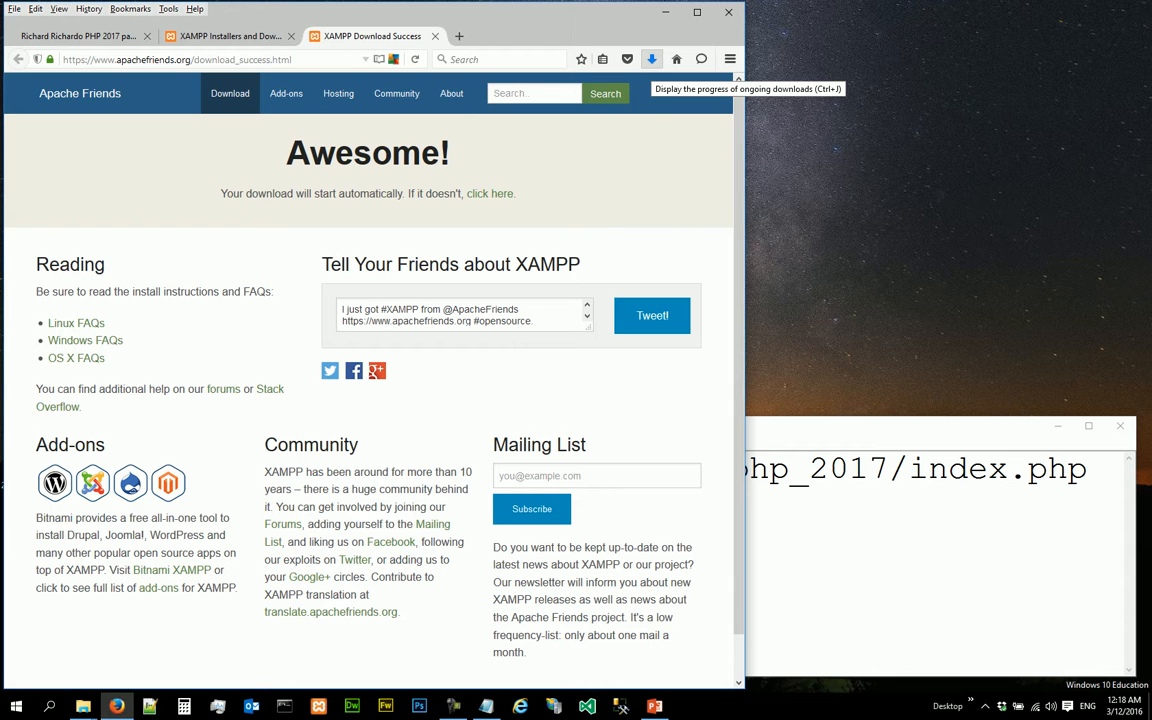
Show Firefox's recent downloads and reveal the XAMPP installer in its Downloads folder.
click(652, 58)
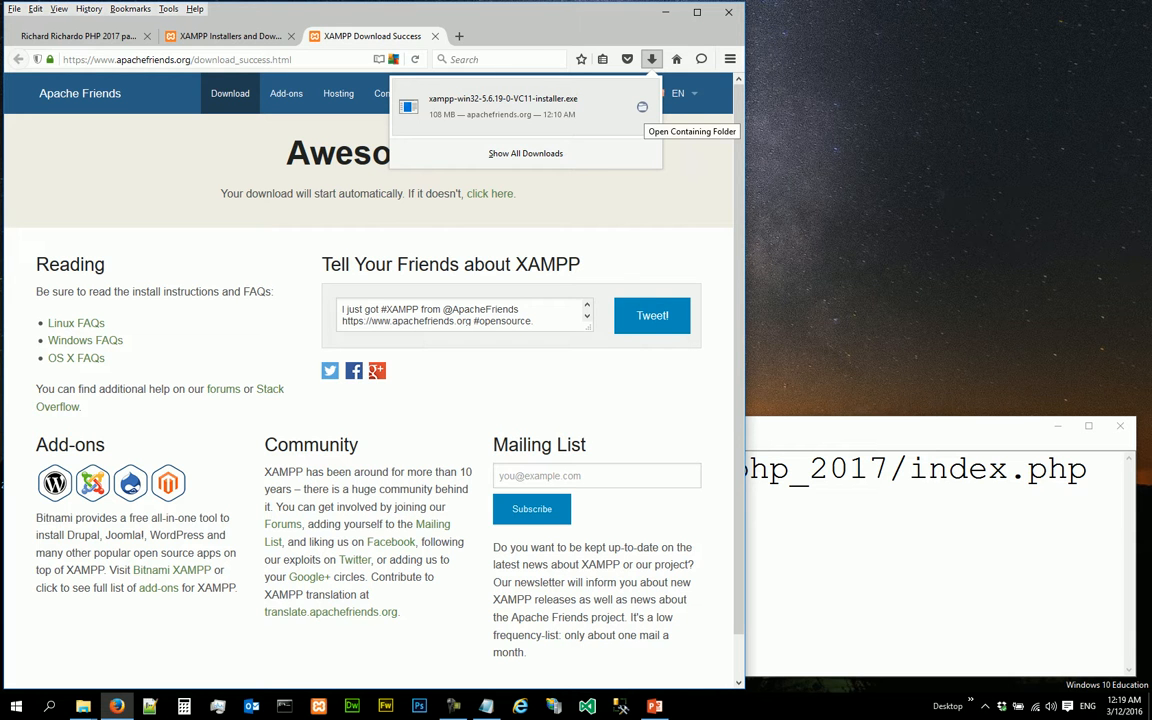
click(692, 132)
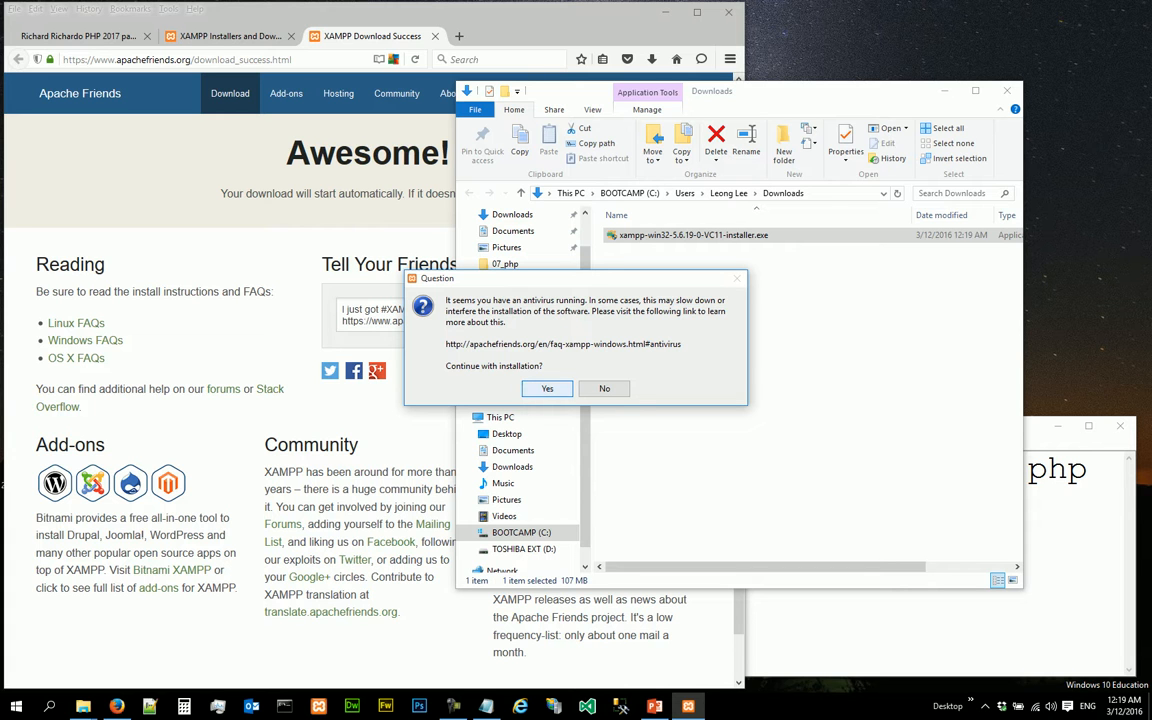
Continue past the antivirus question and the UAC warning to reach the setup welcome screen.
click(546, 388)
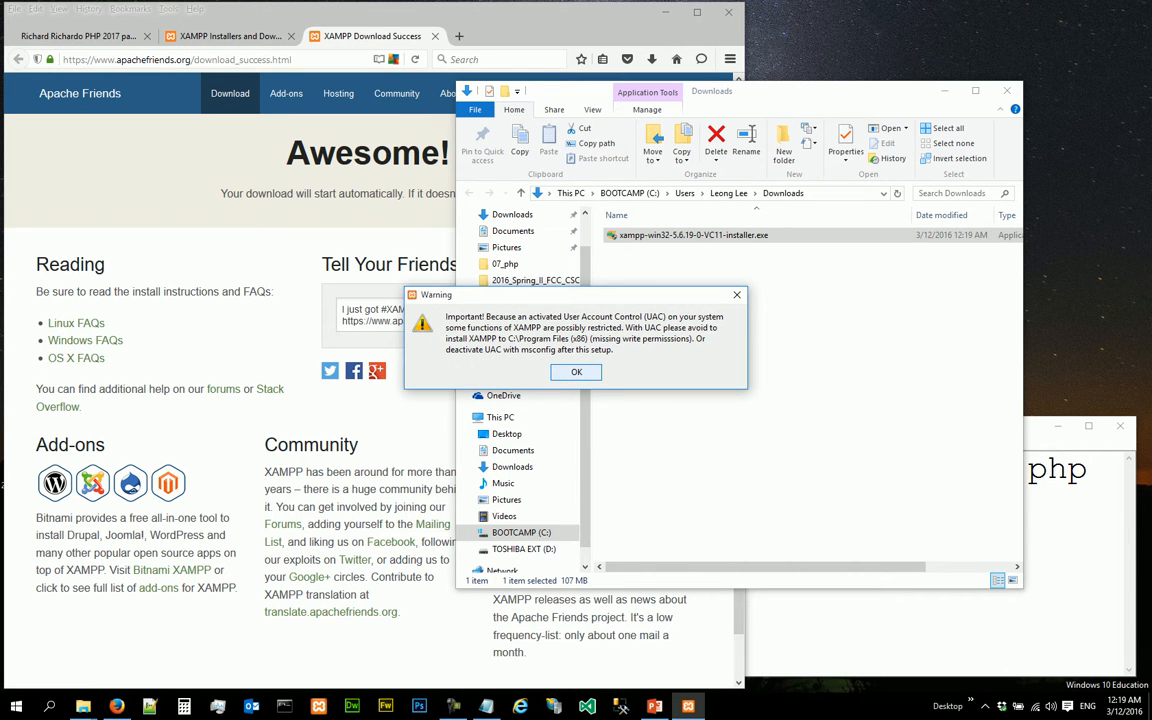
click(576, 370)
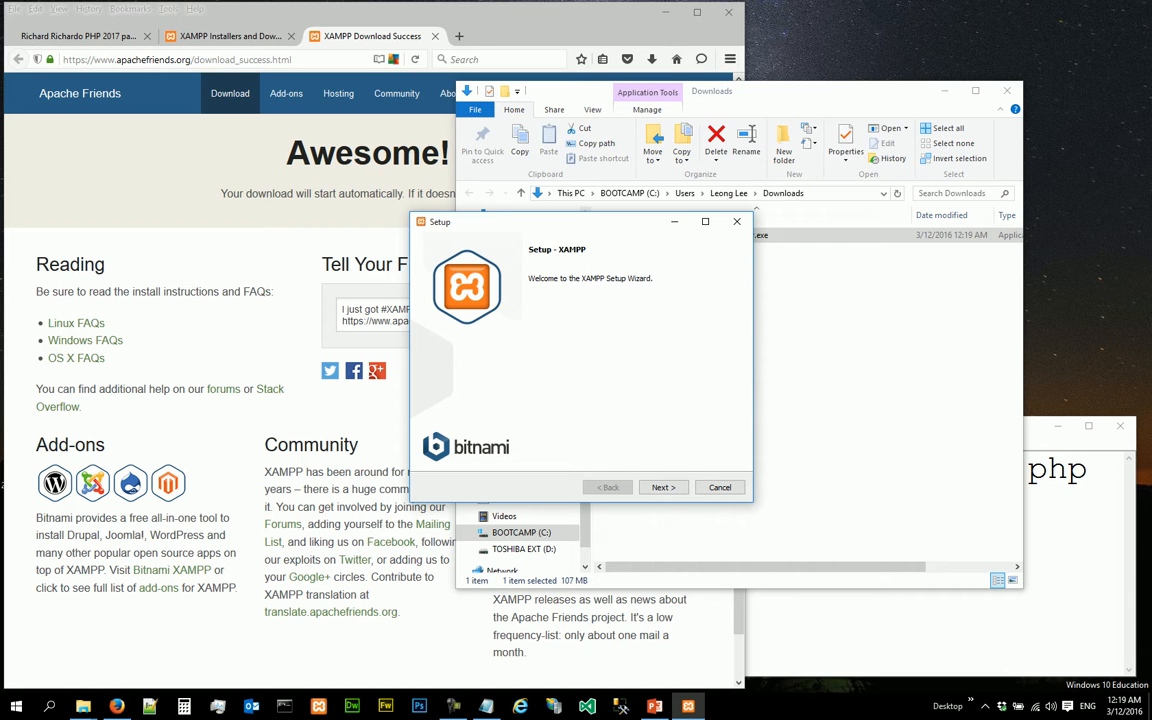
Advance through Welcome, default components and the C:\xampp install folder to the Bitnami page.
click(664, 488)
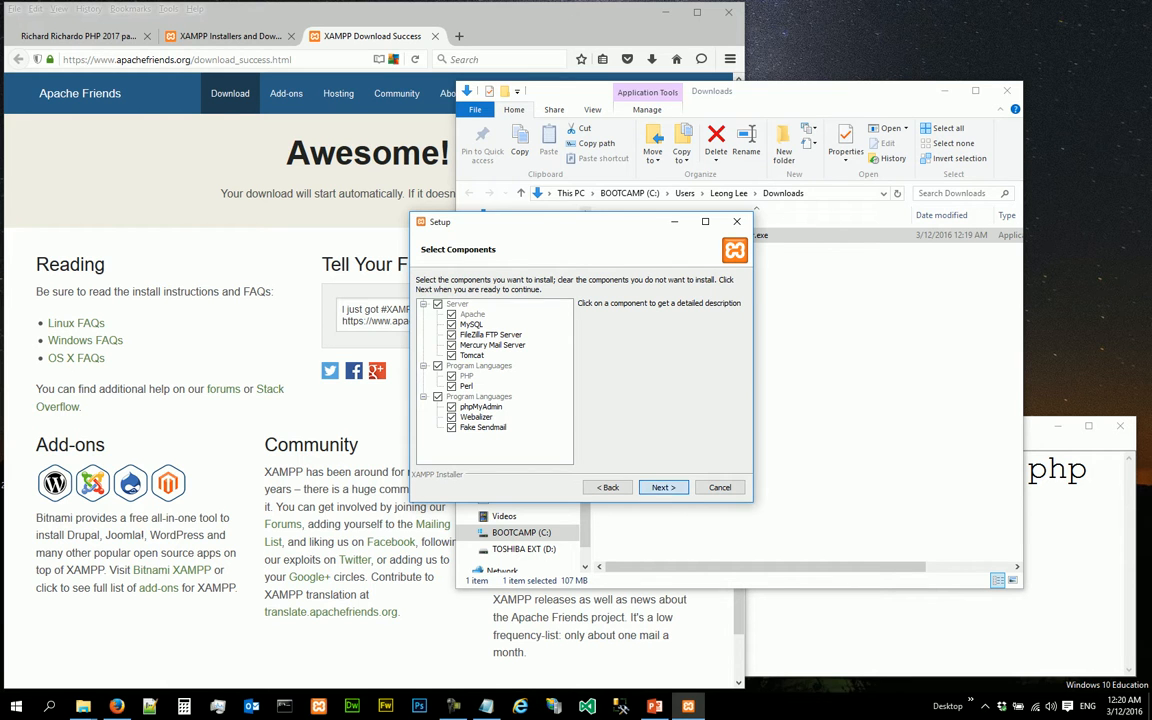
click(664, 488)
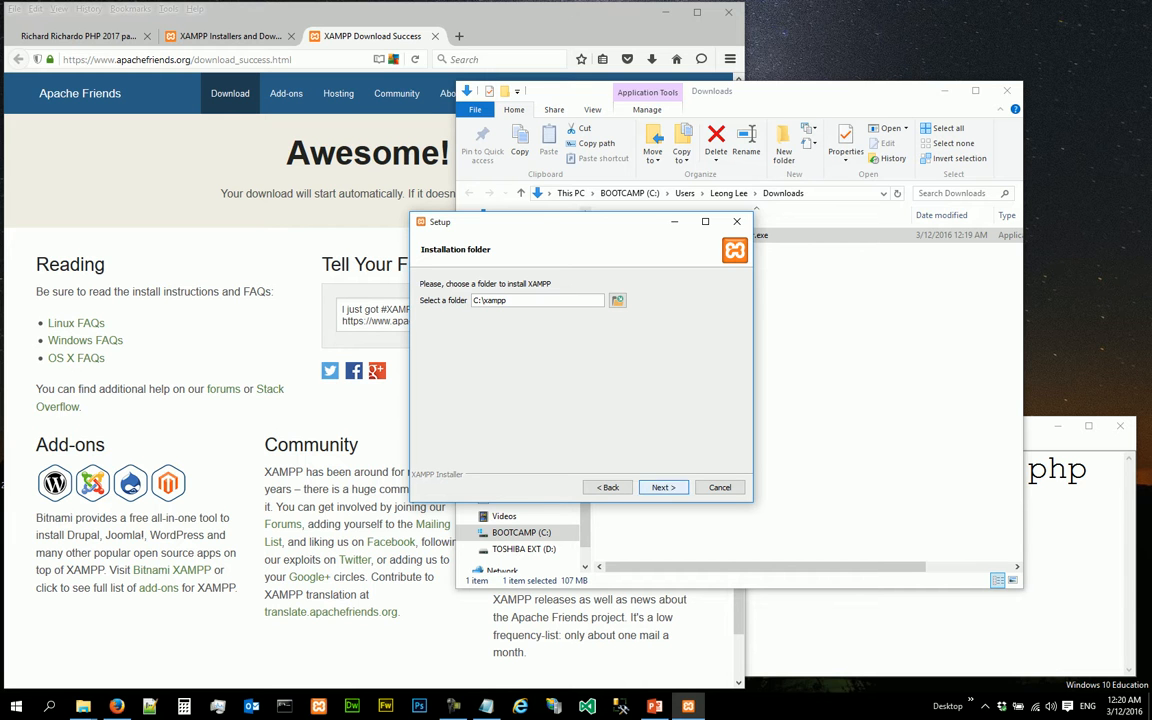
click(664, 488)
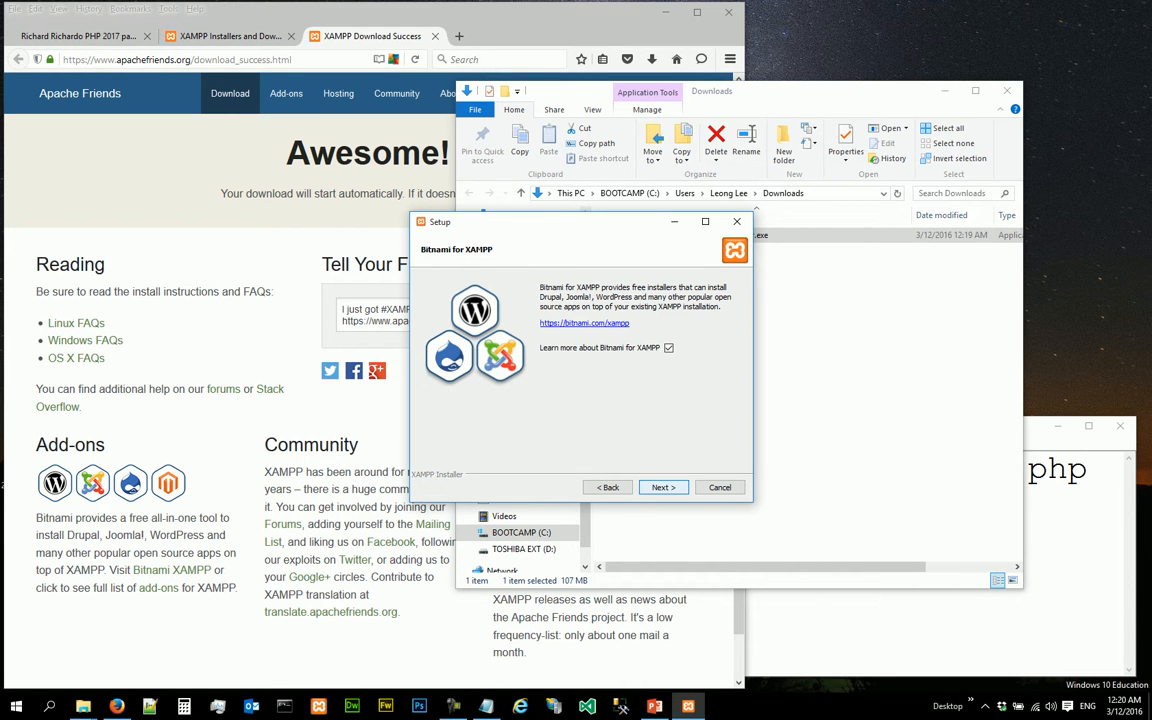
Continue past Bitnami for XAMPP with 'Learn more' checked, opening the Bitnami page in Firefox.
click(584, 322)
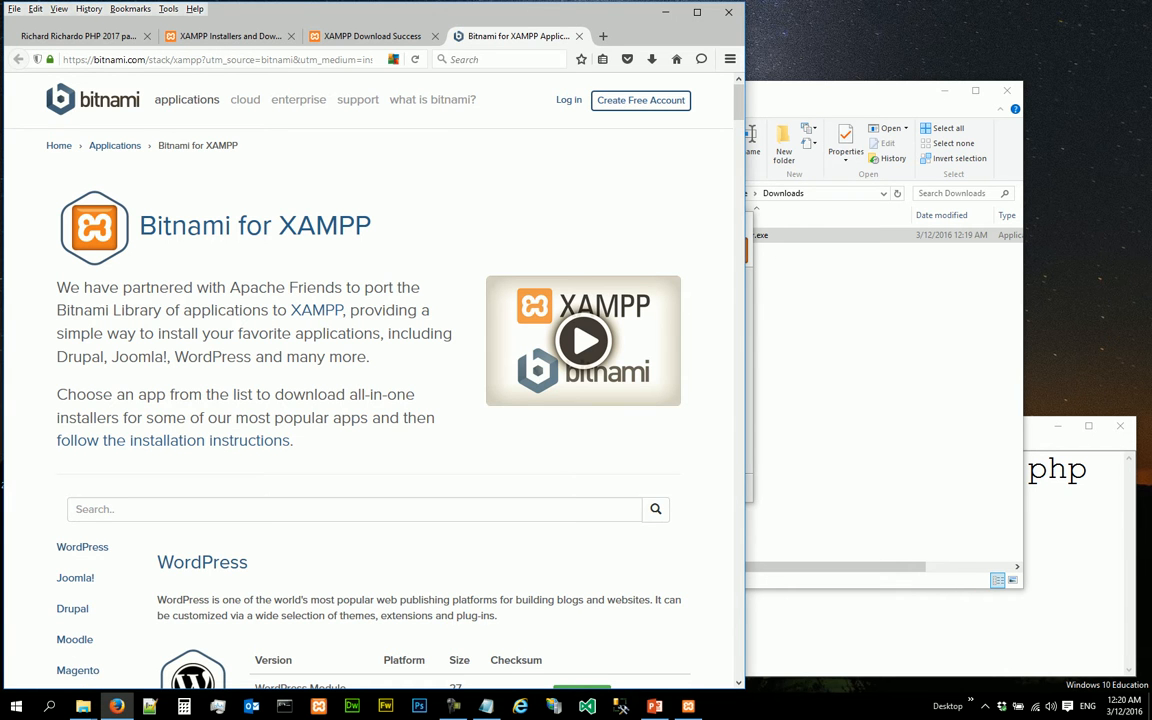
mouse_move(584, 340)
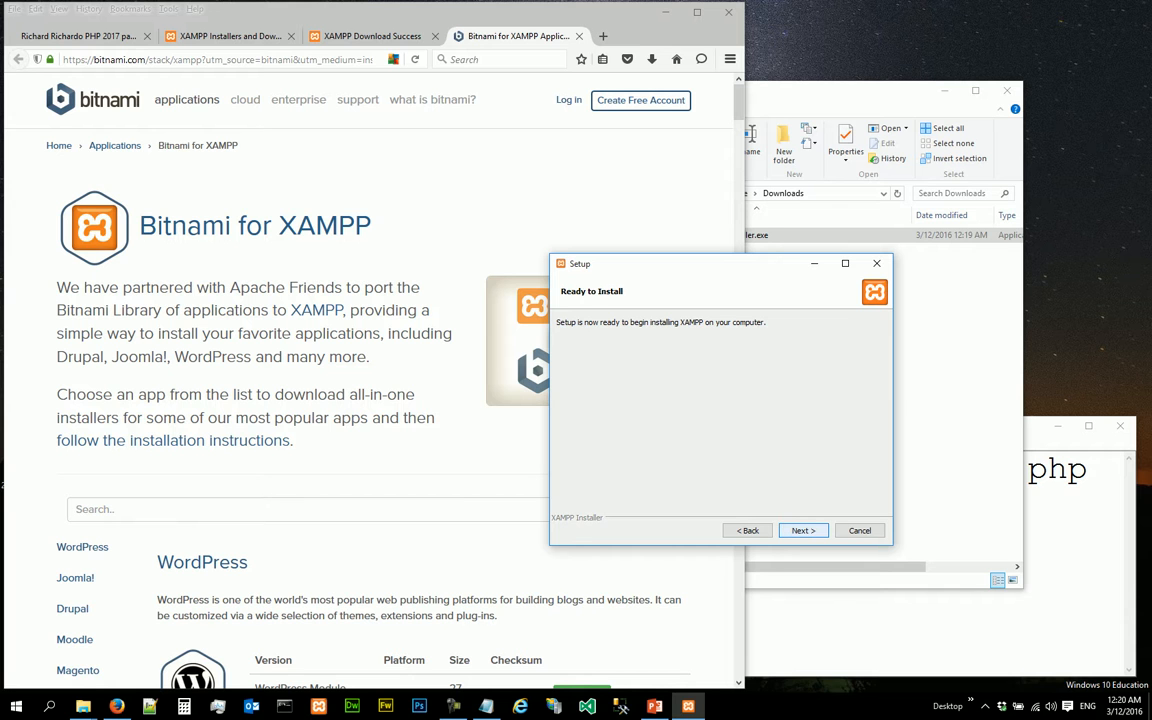
Start the XAMPP installation from the Ready to Install page so files begin unpacking.
click(804, 530)
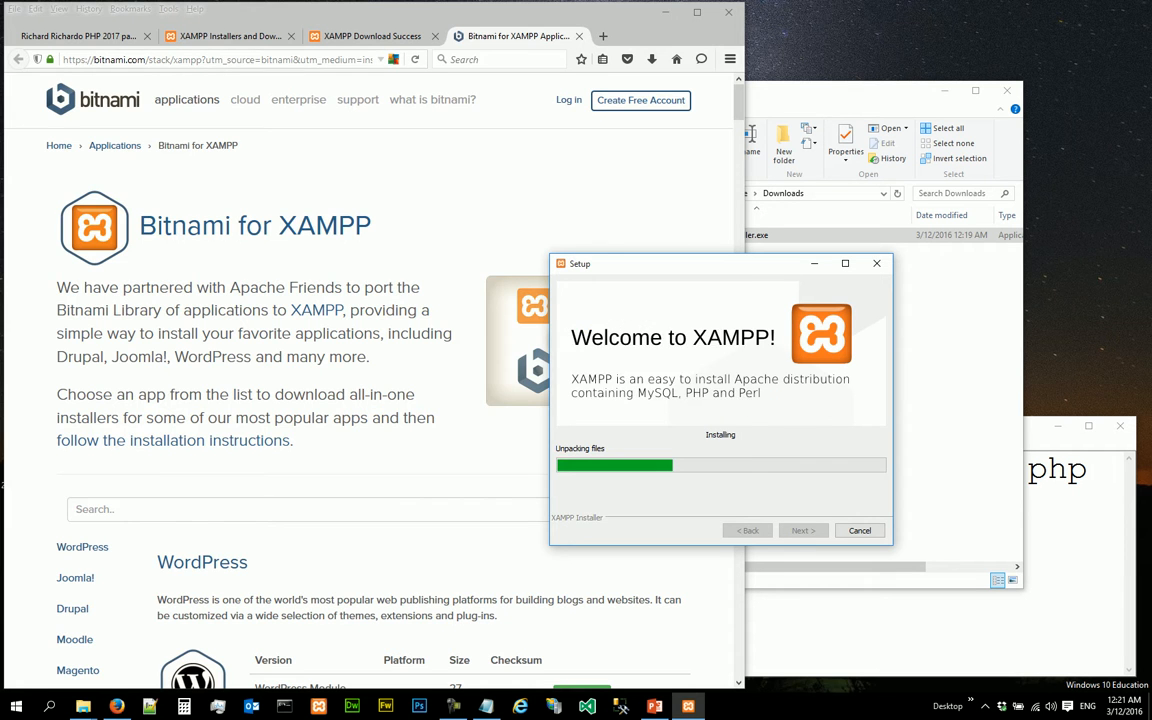
Switch Firefox to the Apache Friends XAMPP home page while unpacking continues.
click(228, 36)
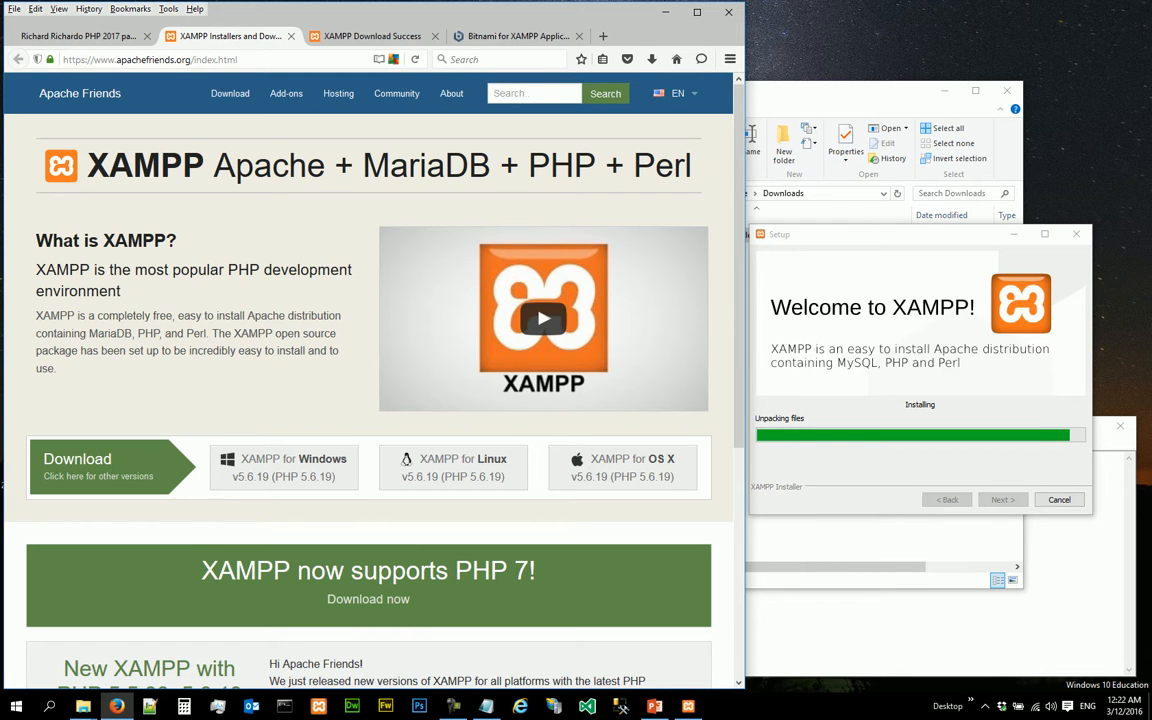
Browse down the Apache Friends page while the installation finishes and the Language dialog appears.
scroll(down, 3)
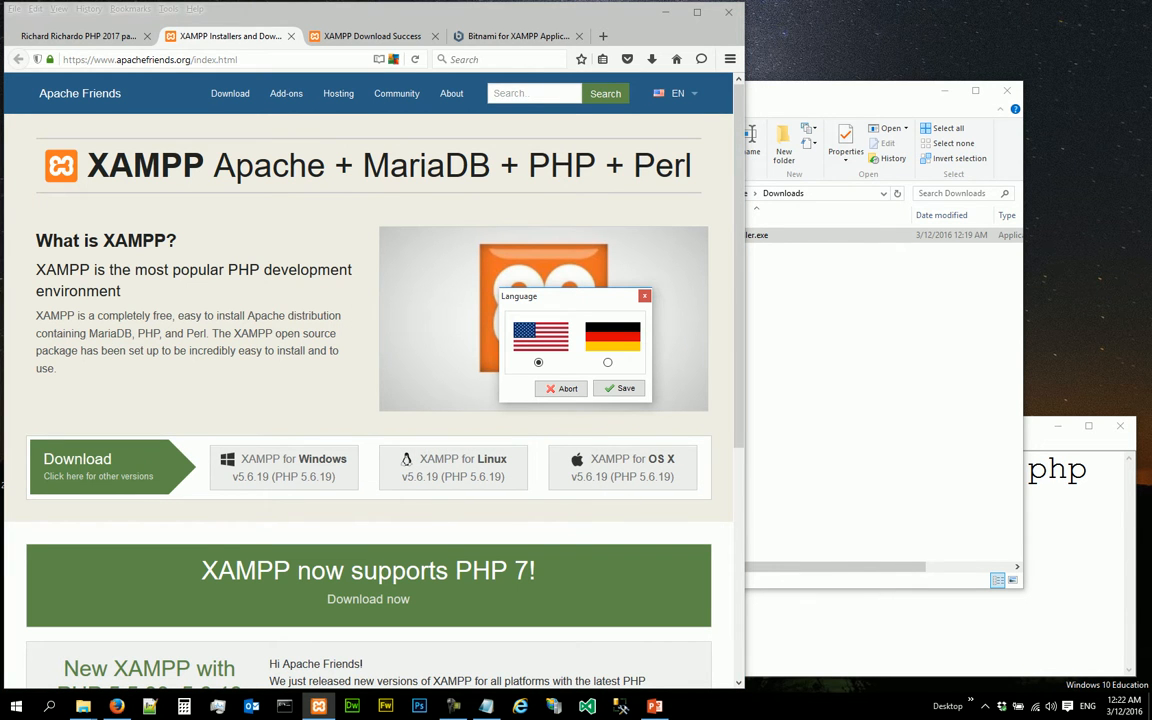
Choose the US flag as the Control Panel language and save the choice.
click(538, 362)
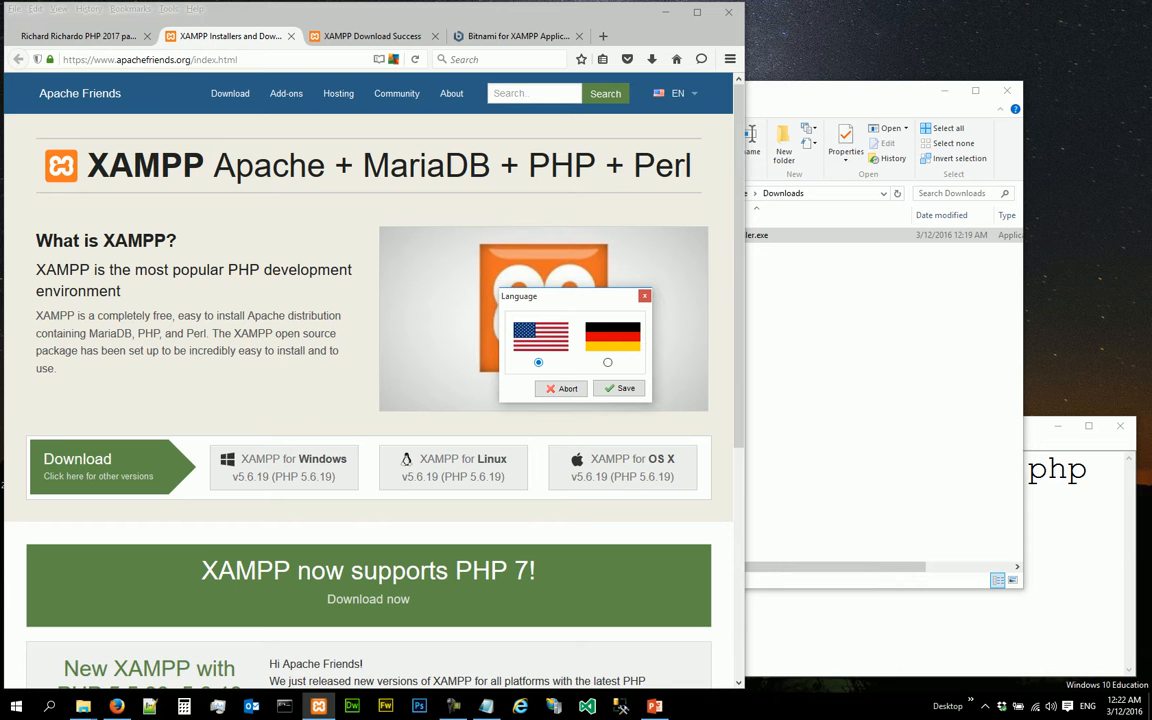
click(538, 362)
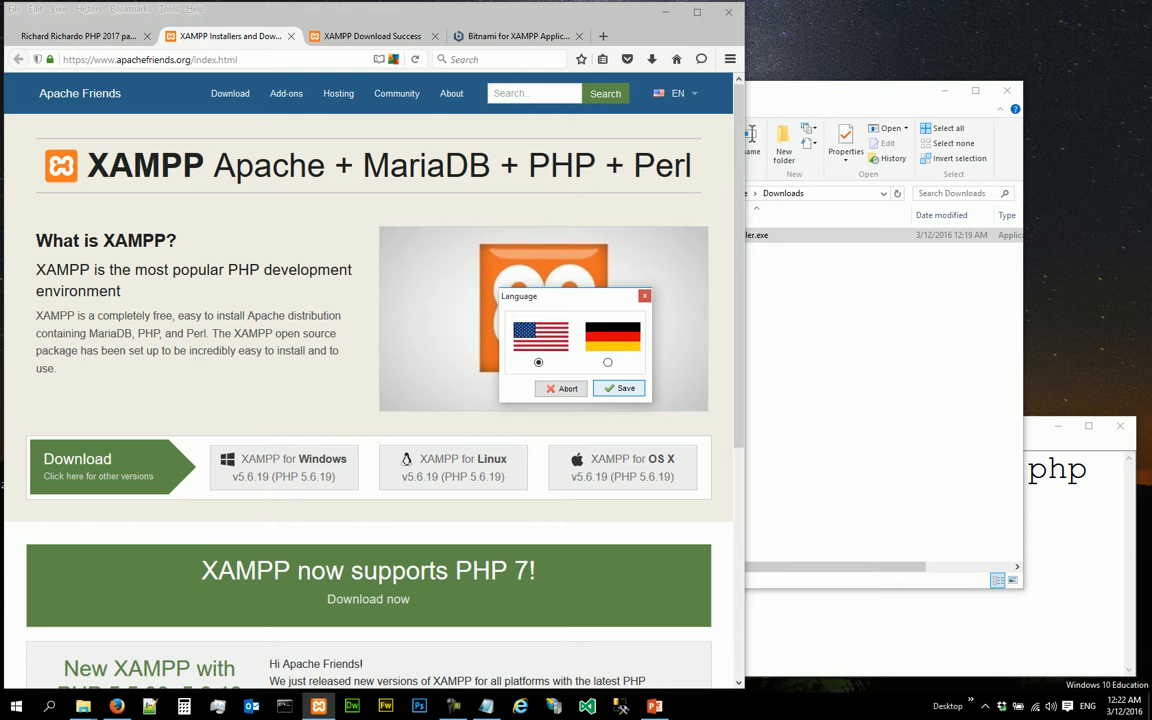
click(618, 388)
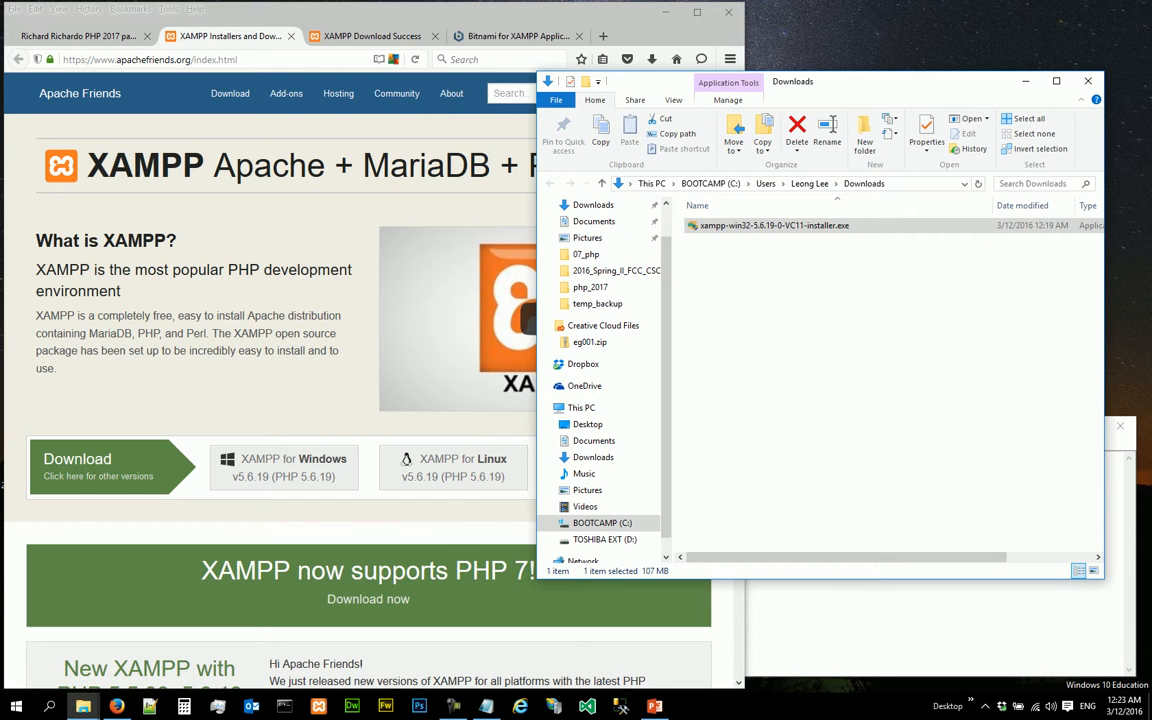
Select the xampp-win32 installer in Downloads and bring up its context menu to delete it.
click(772, 224)
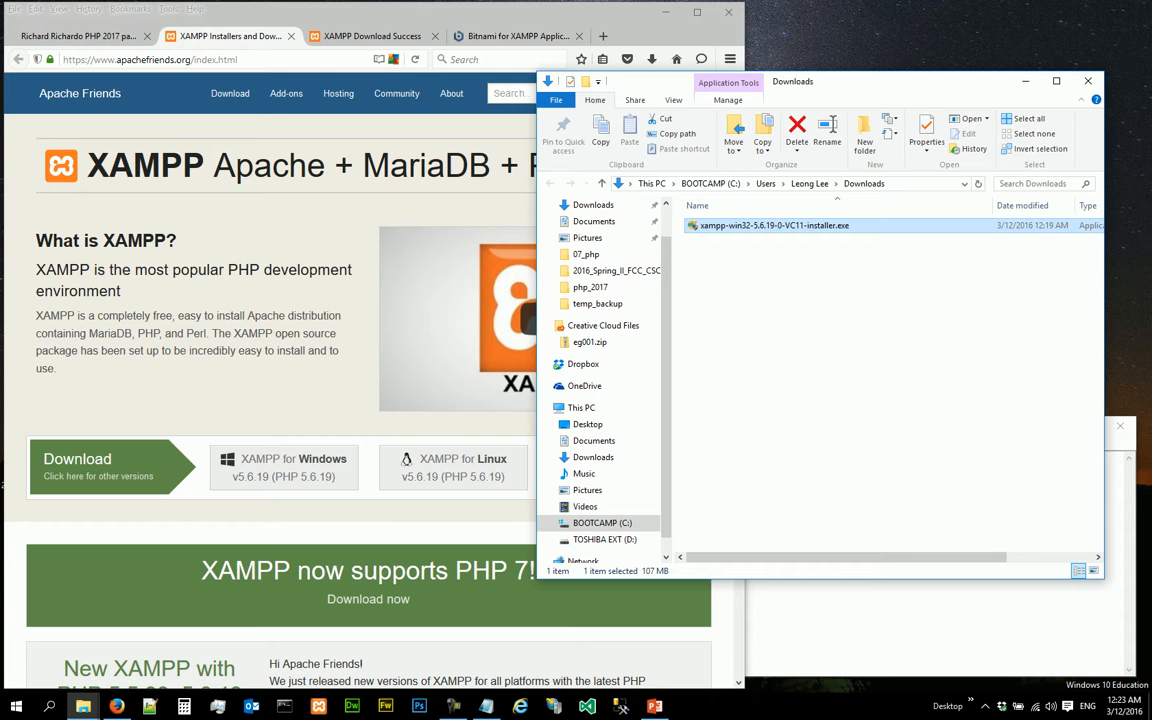
right_click(772, 224)
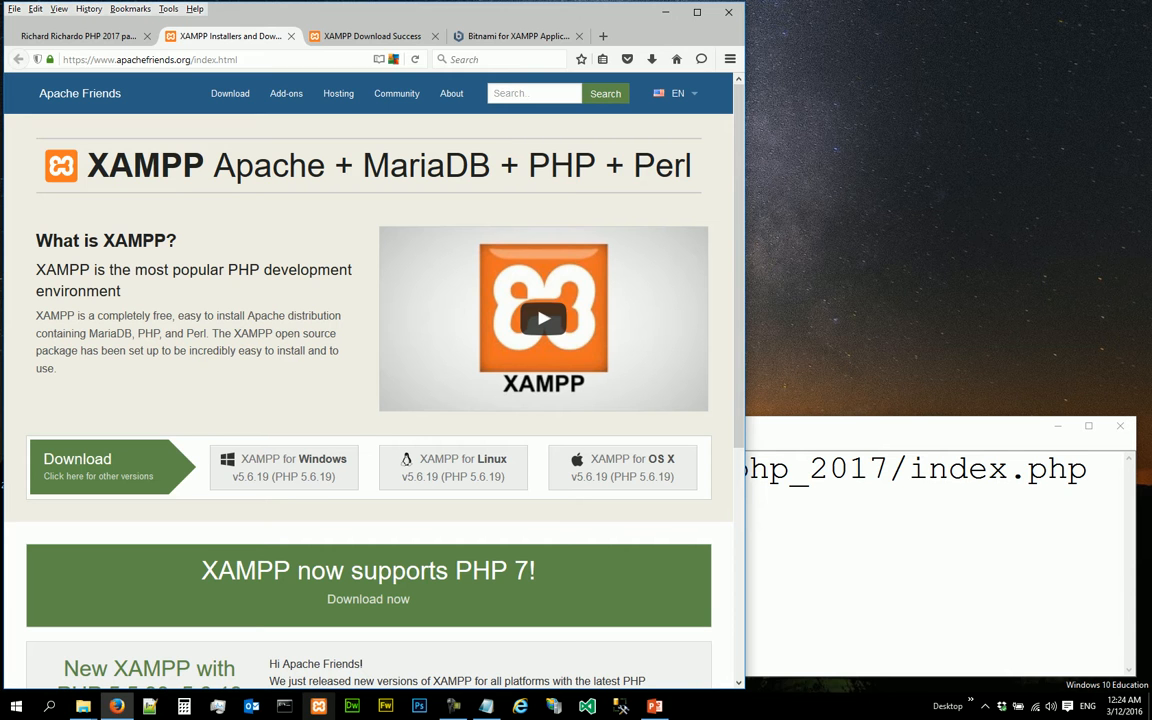
mouse_move(318, 706)
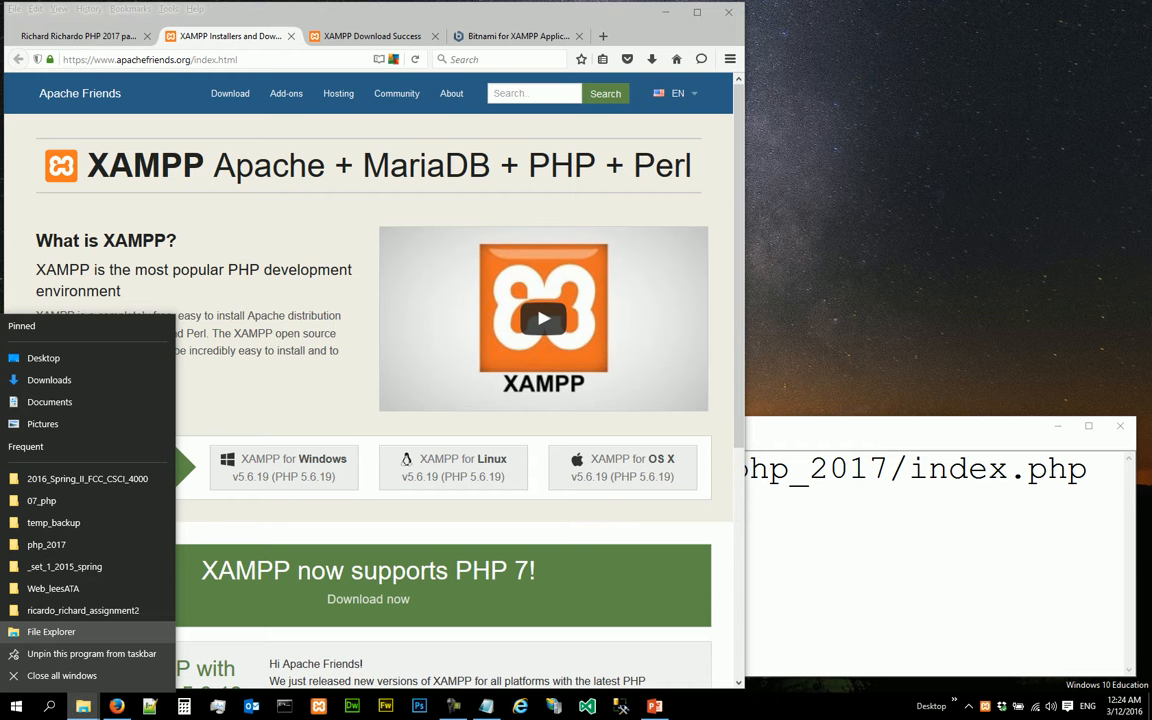
Open the new C:\xampp folder from BOOTCAMP (C:) in a File Explorer window.
click(52, 632)
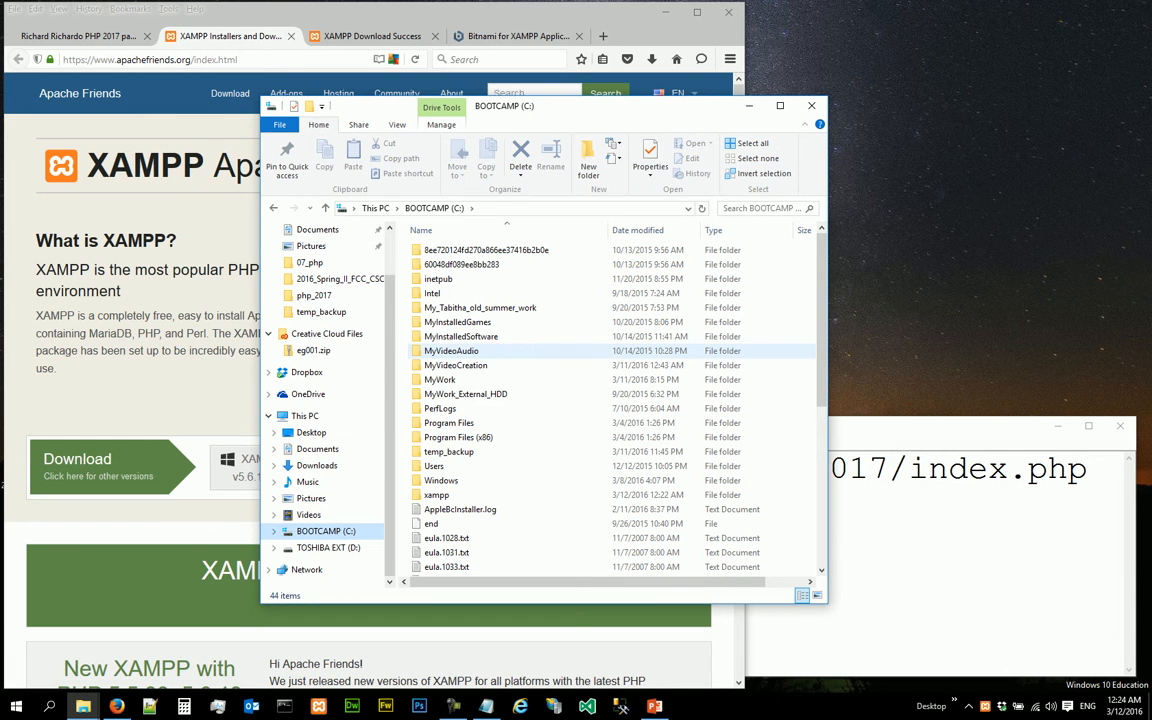
click(436, 494)
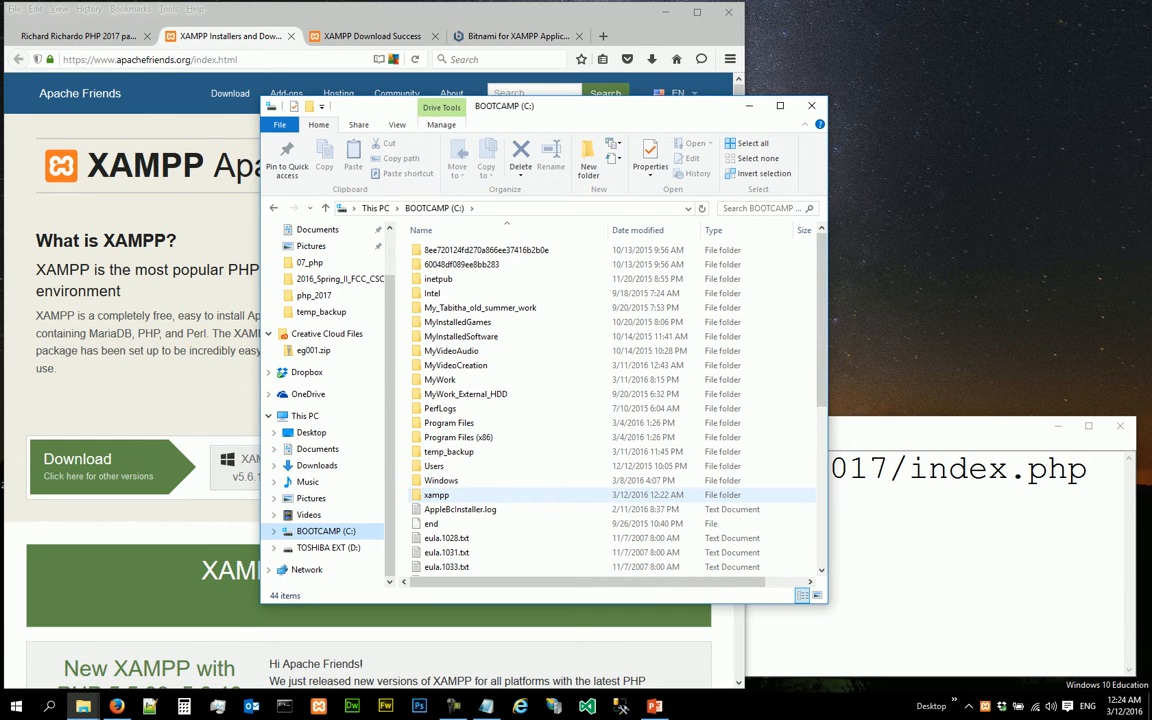
mouse_move(436, 494)
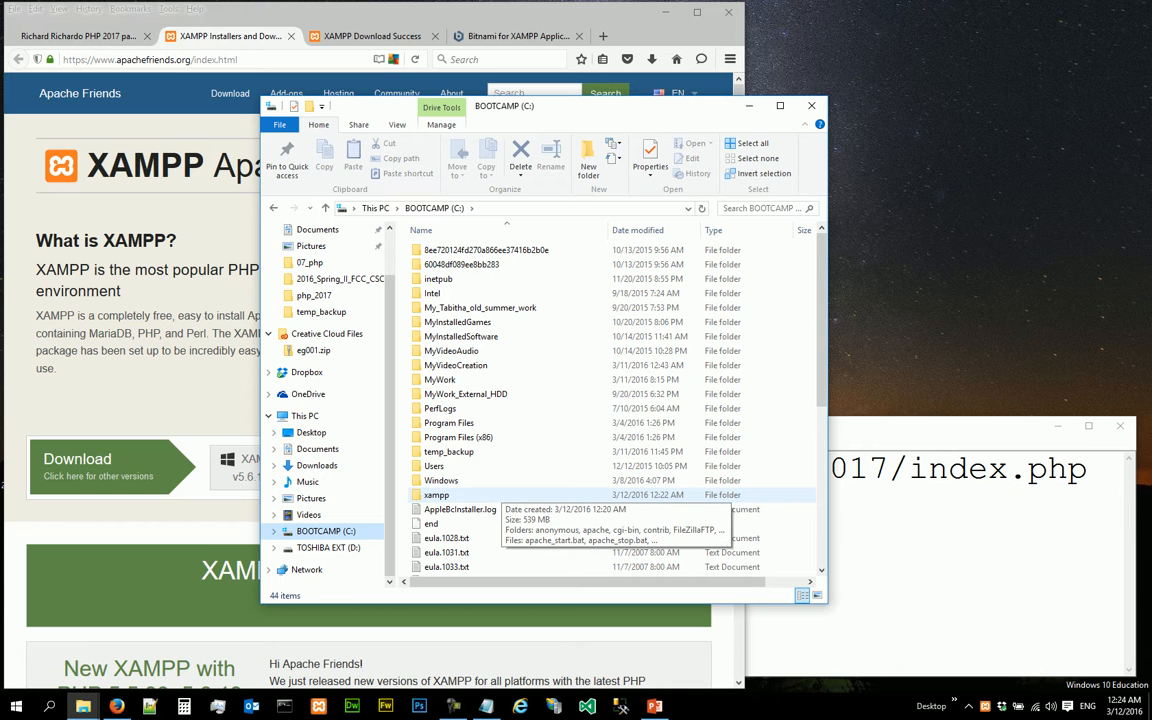
double_click(436, 494)
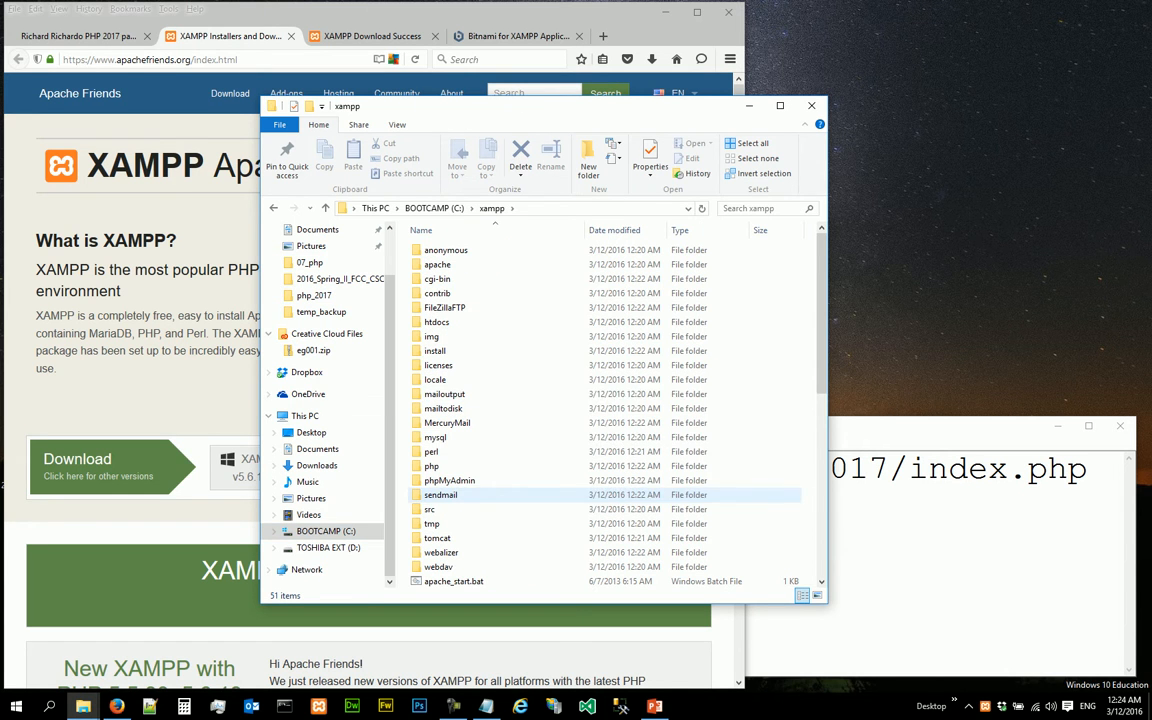
mouse_move(432, 452)
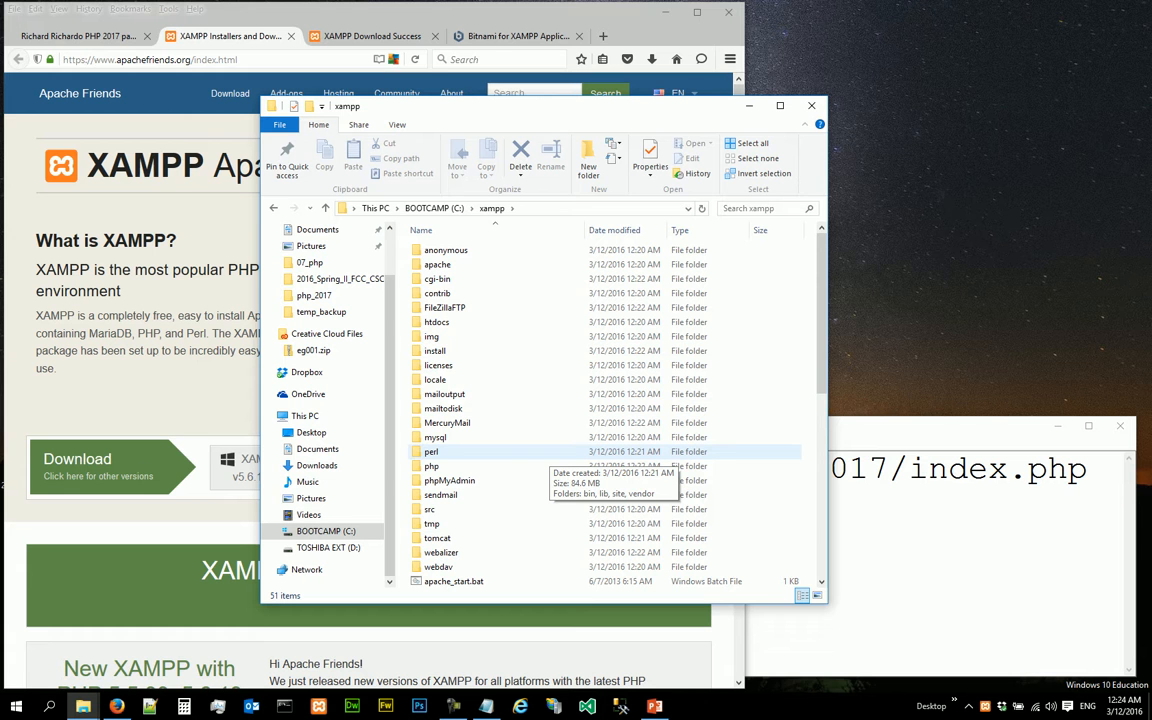
Browse the folder contents down to the uninstall and xampp_start program files.
scroll(down, 3)
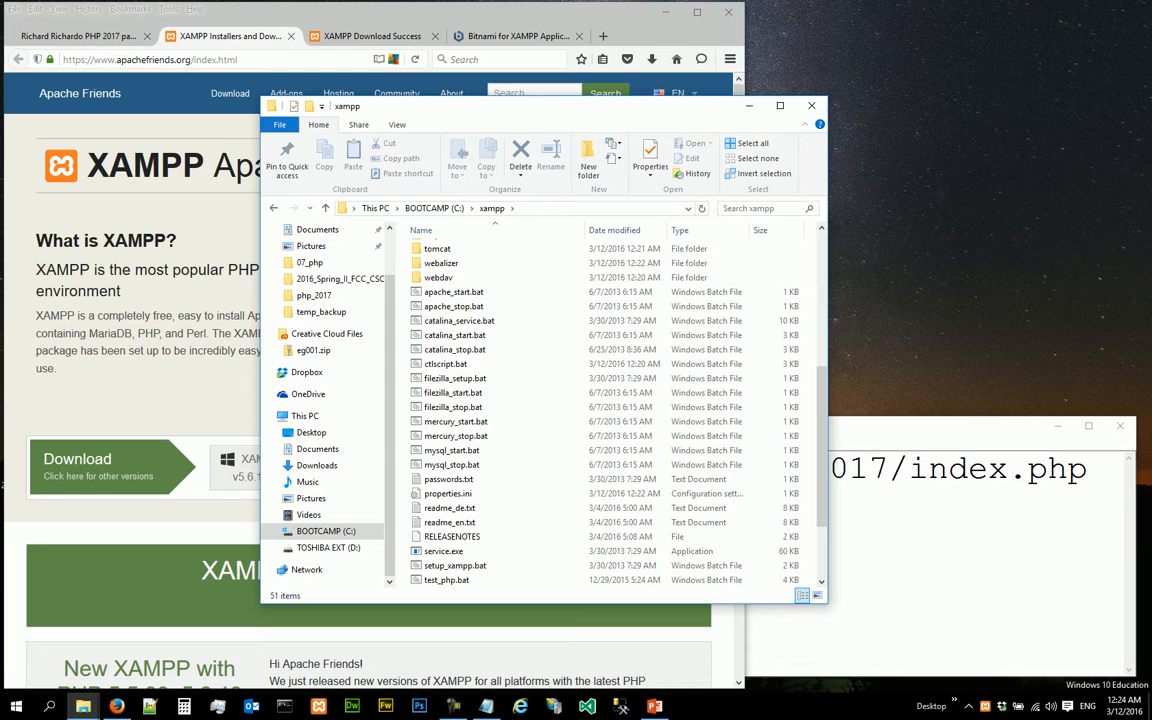
click(446, 508)
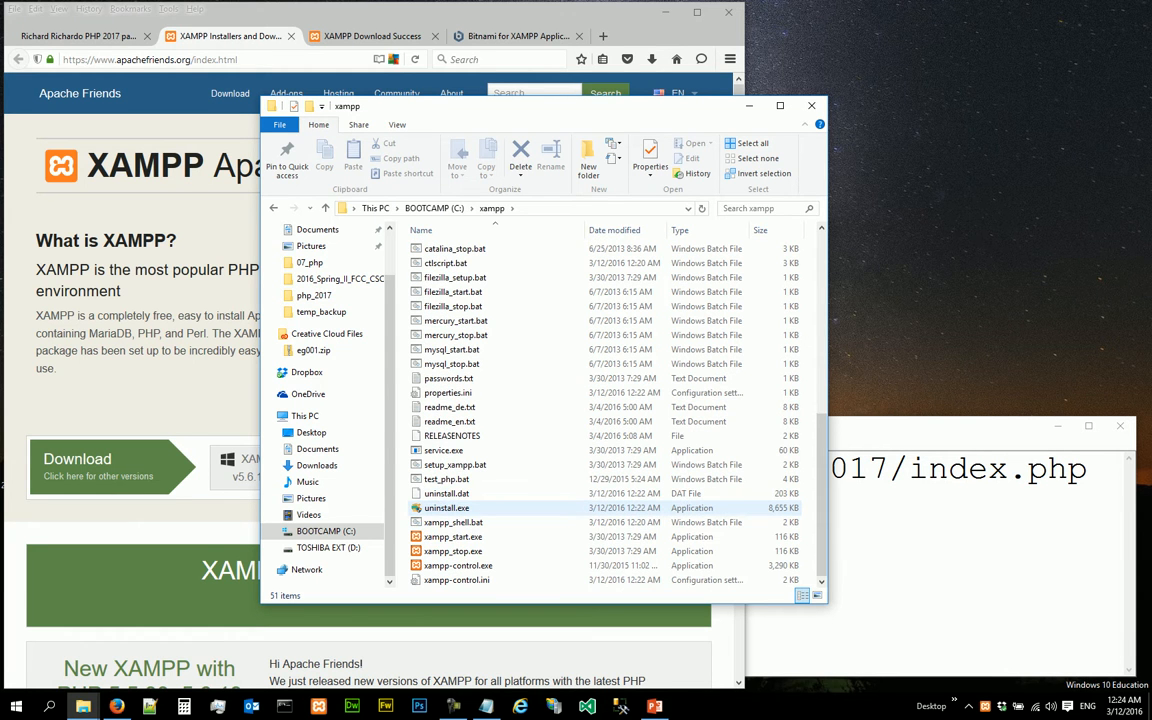
click(452, 536)
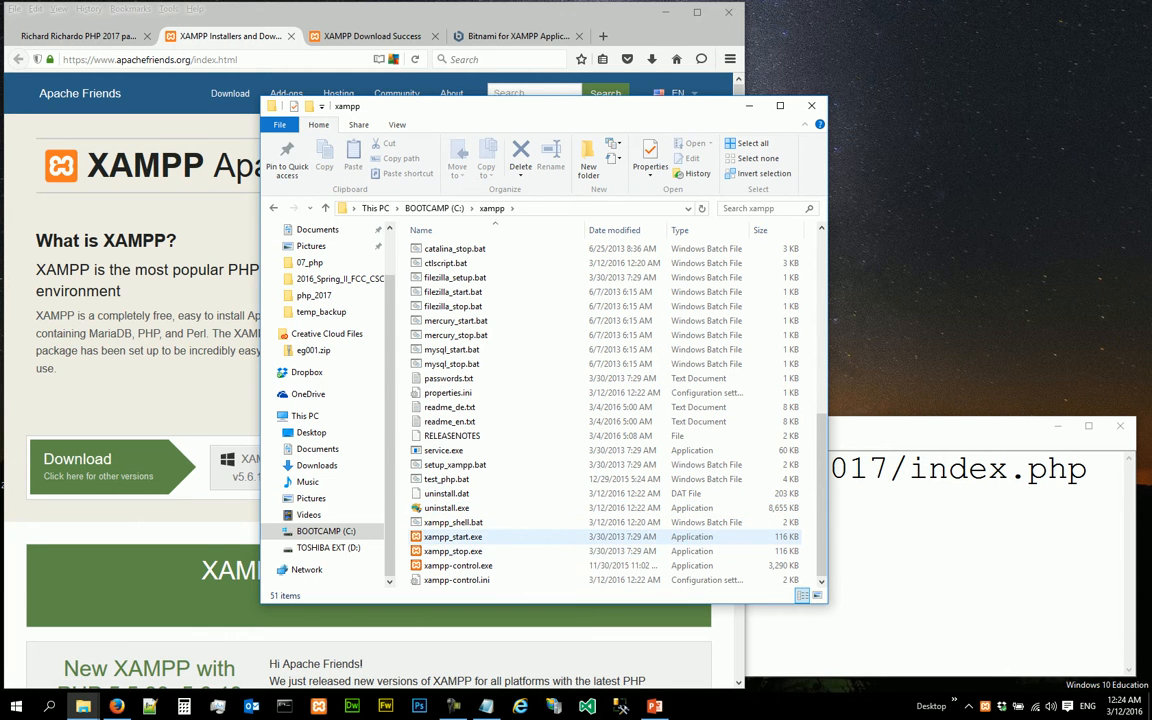
Launch XAMPP Control Panel v3.2.2 from xampp-control.exe in C:\xampp.
click(458, 564)
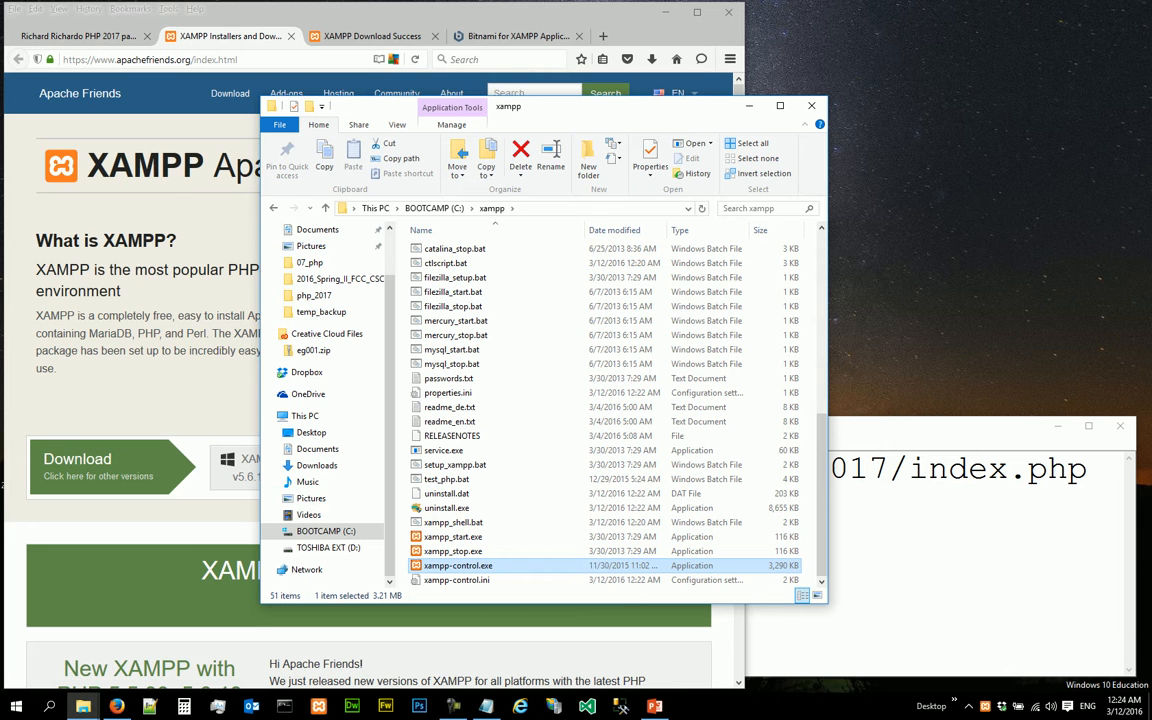
mouse_move(458, 564)
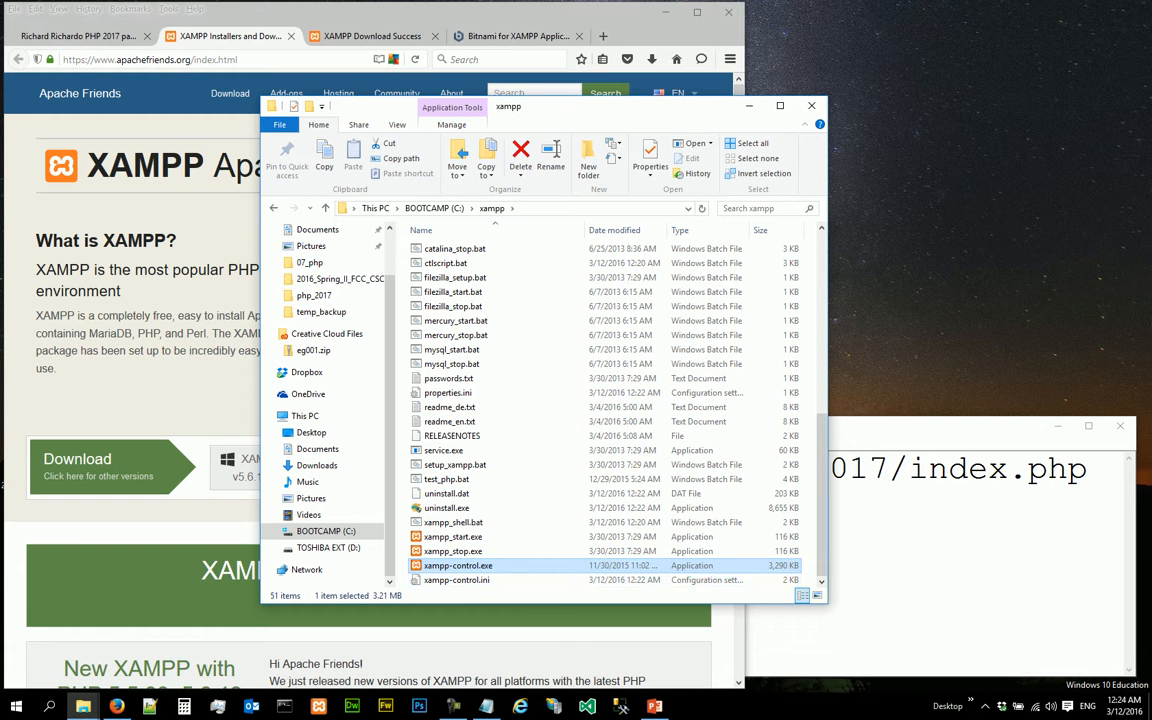
double_click(458, 564)
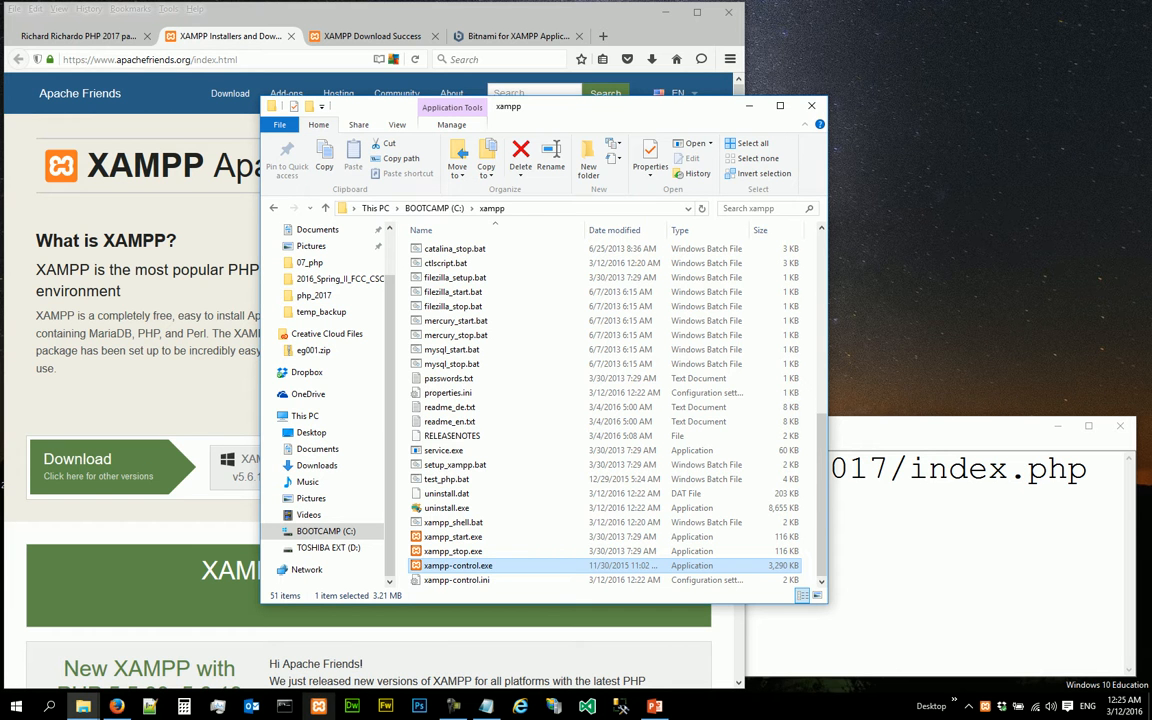
double_click(458, 564)
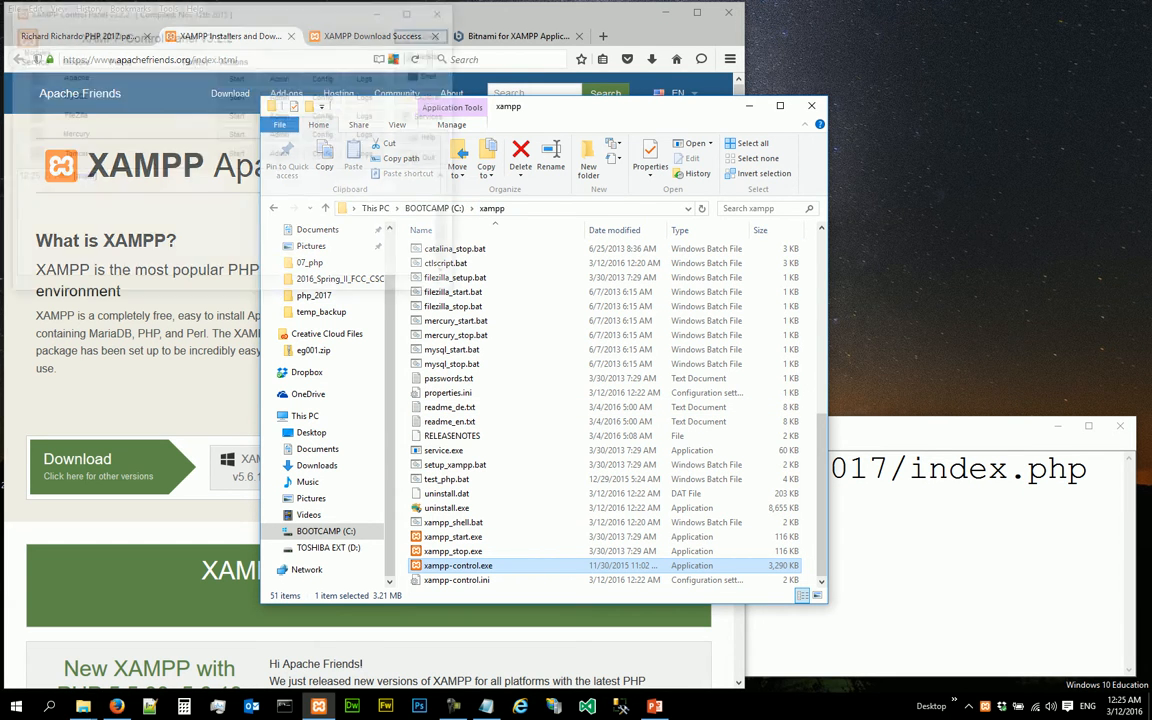
double_click(456, 564)
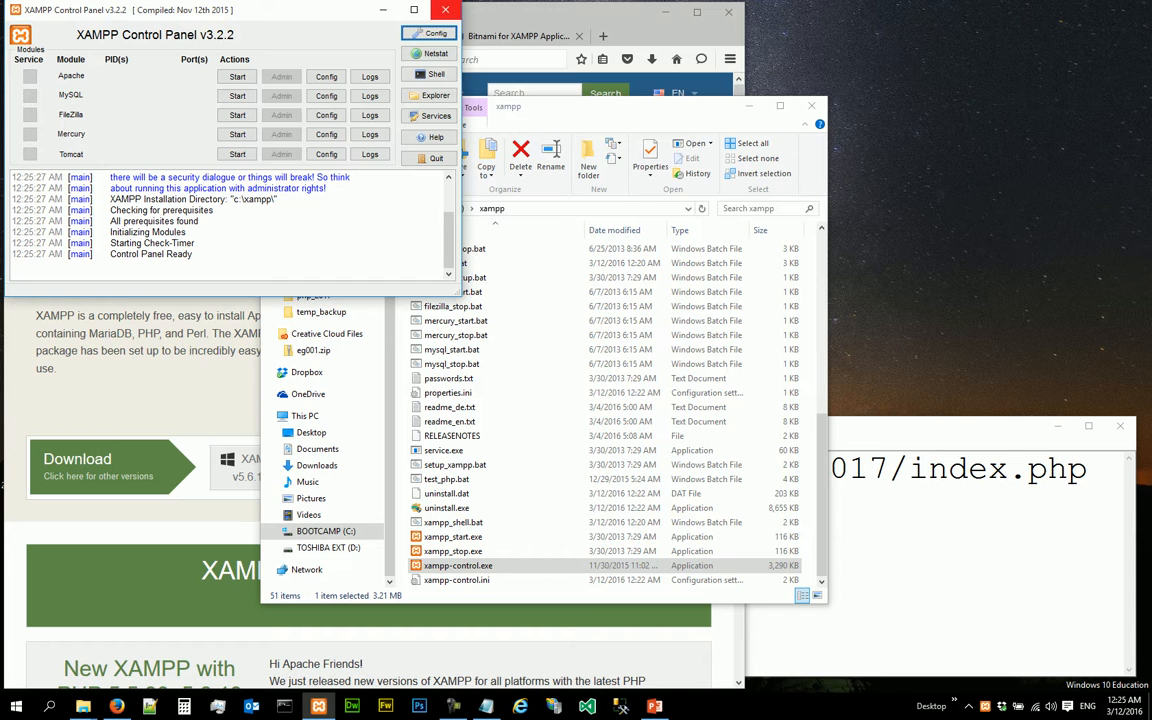